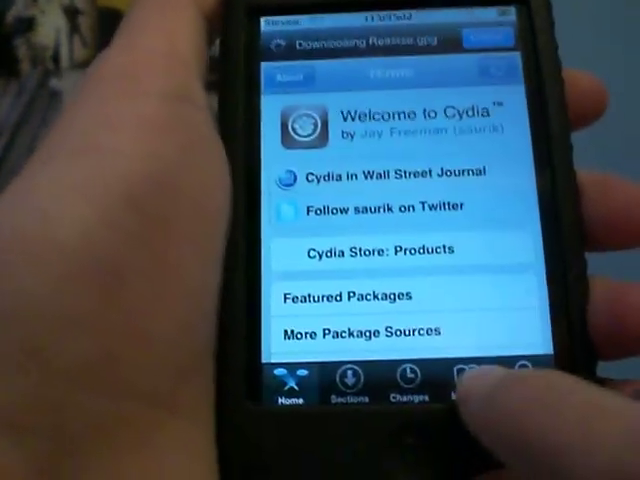
Switch Cydia to the Manage tab to show the Packages, Sources and Storage options.
click(493, 377)
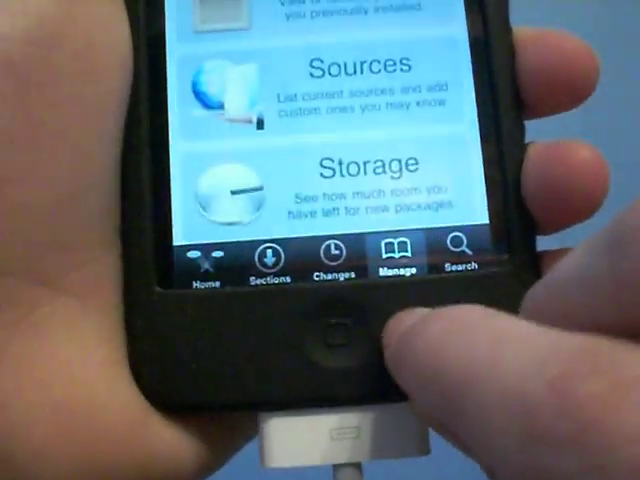